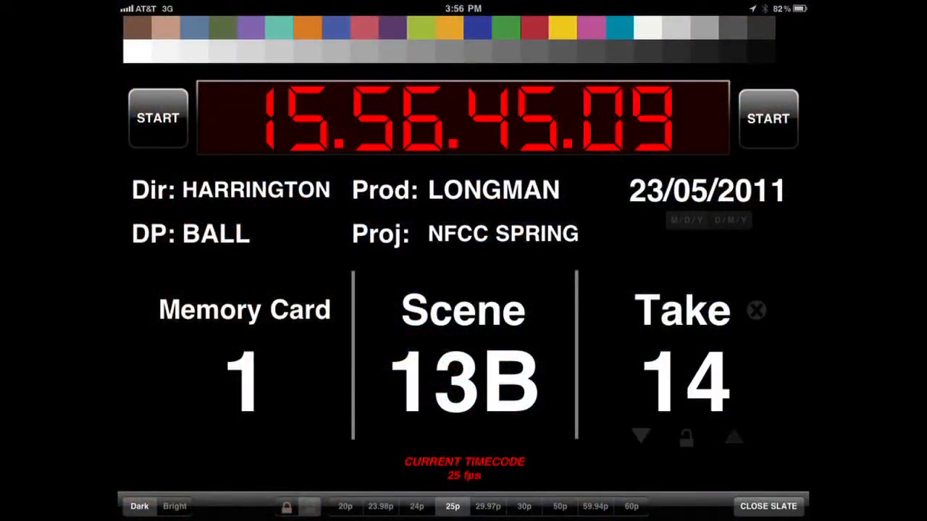
Advance the slate's take number from 14 to 15.
left_click(732, 437)
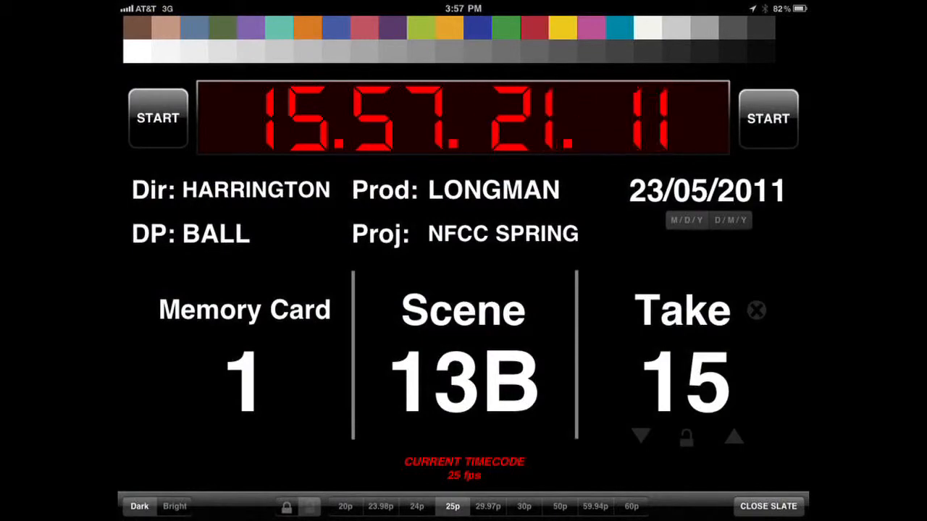
left_click(768, 507)
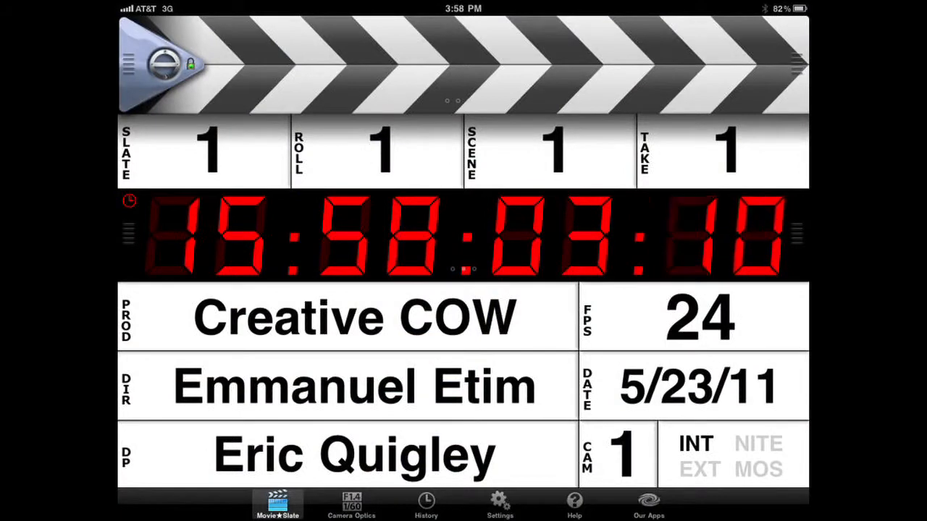
Set the slate to camera 2 and take 2 via the keypad fields.
left_click(617, 455)
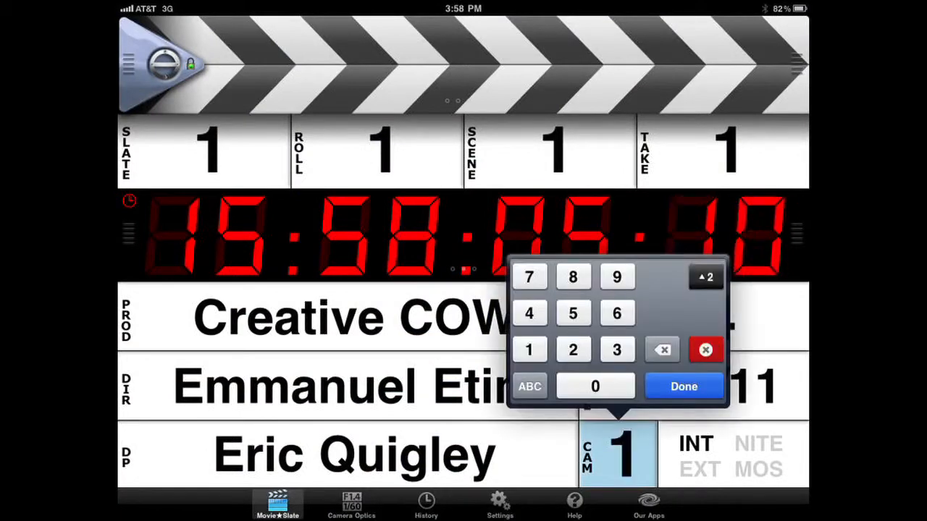
left_click(573, 349)
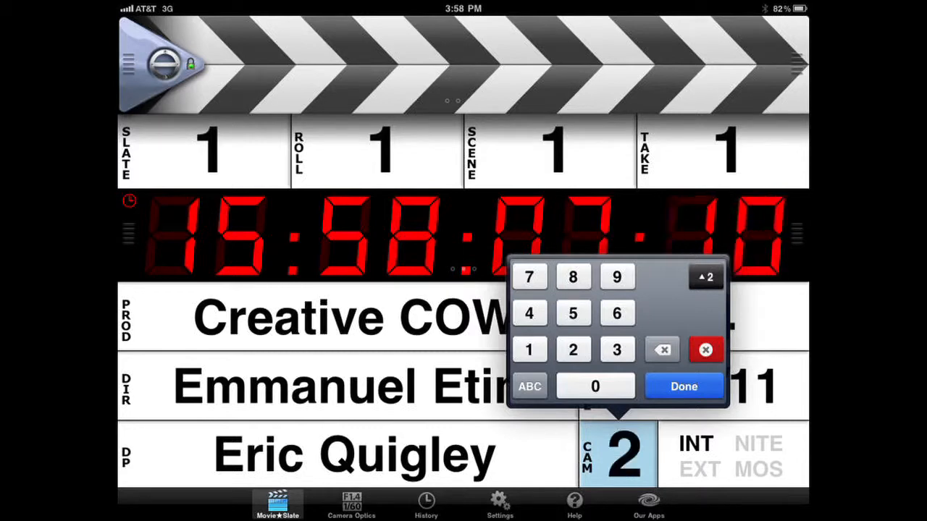
left_click(682, 385)
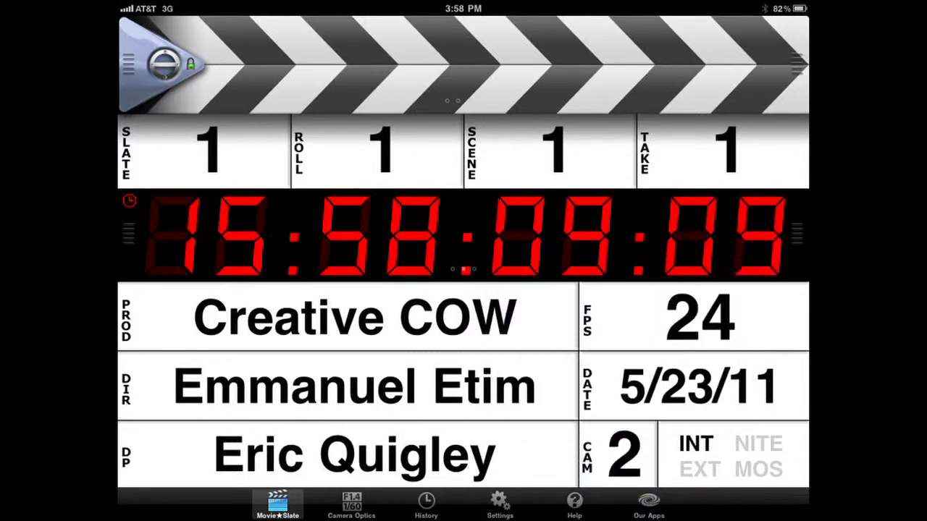
left_click(724, 150)
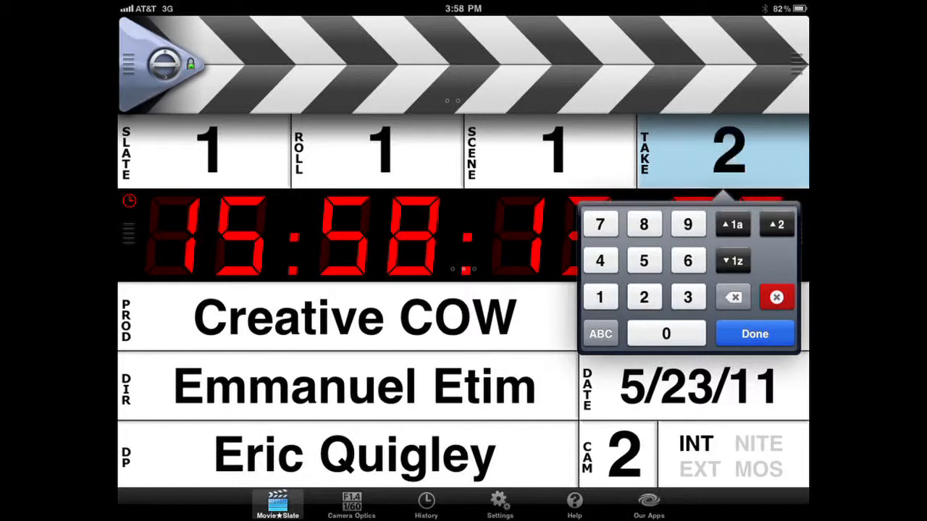
left_click(754, 333)
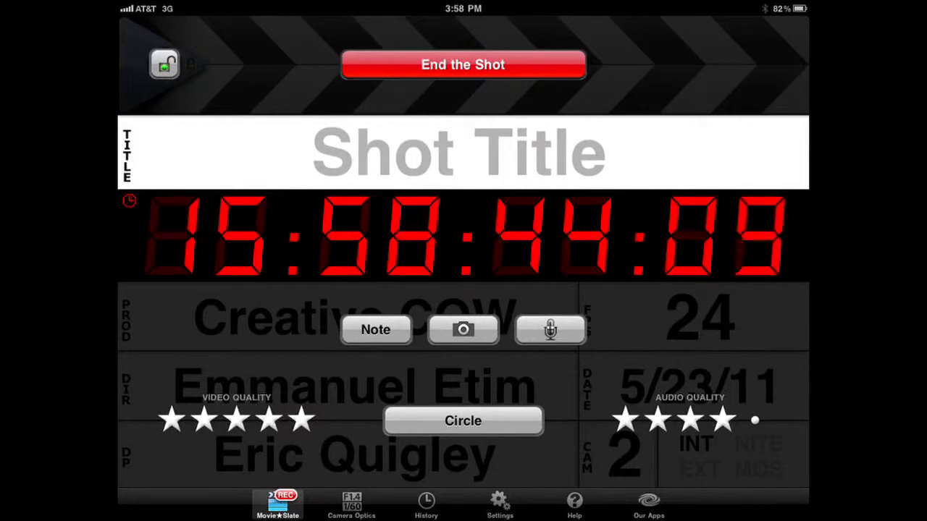
Log a shot note using the B-Roll snippet from the snippet wheel.
left_click(375, 331)
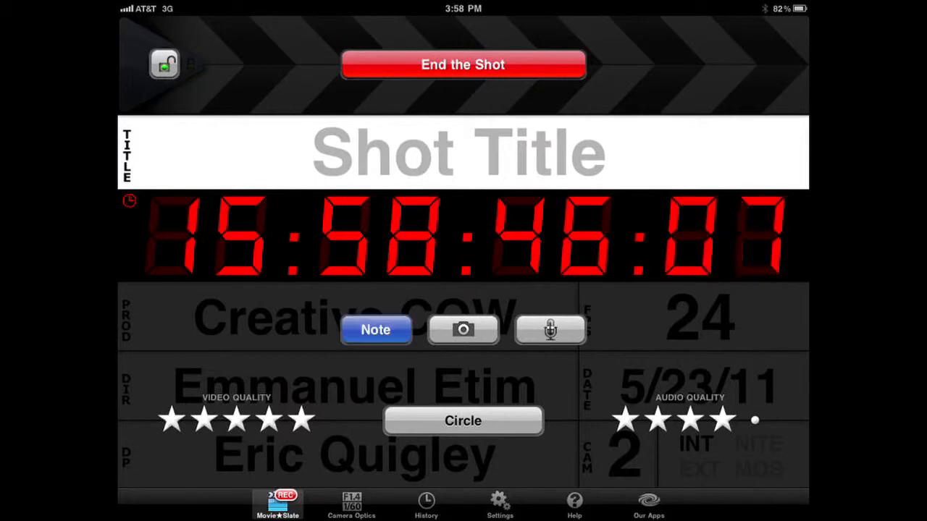
left_click(375, 330)
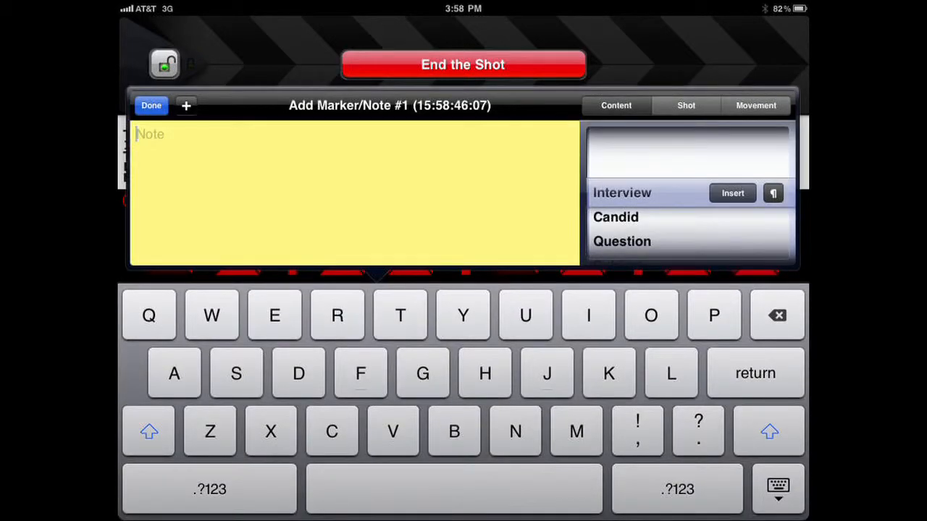
scroll("down", 3)
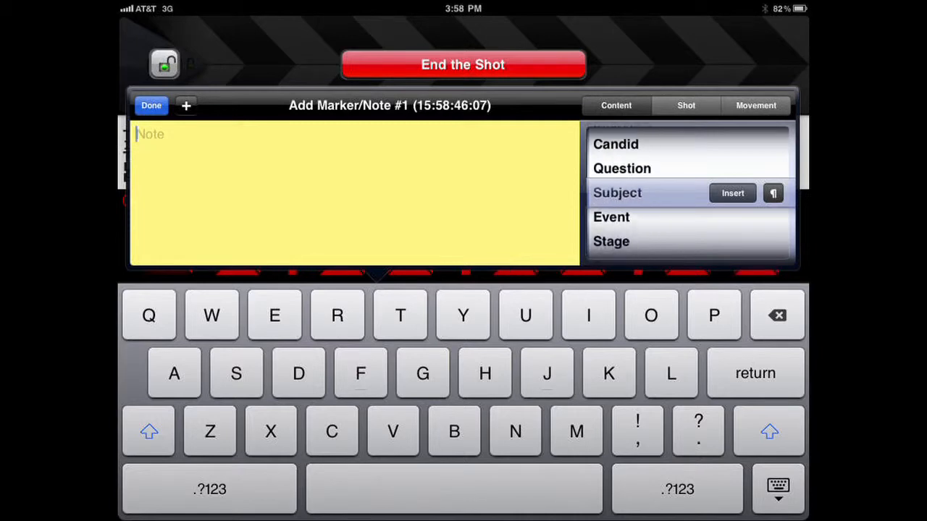
scroll("down", 3)
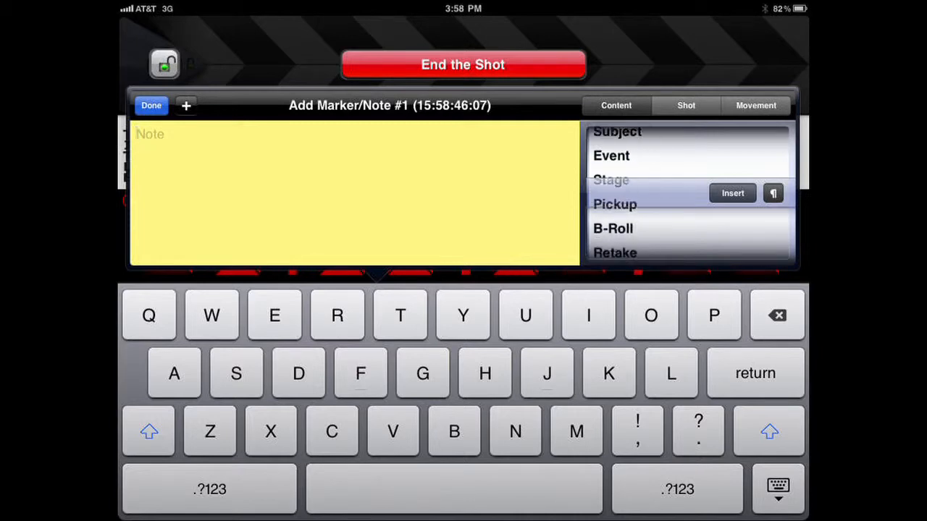
scroll("down", 3)
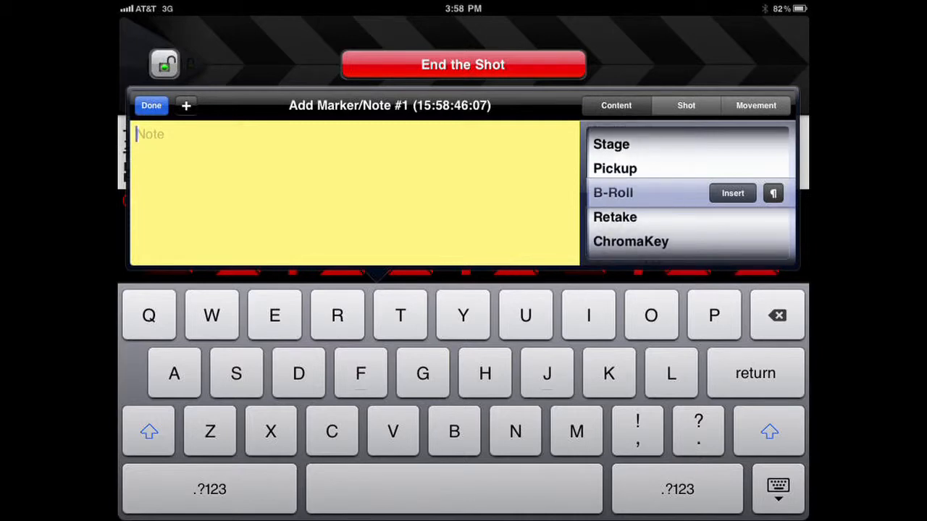
left_click(733, 193)
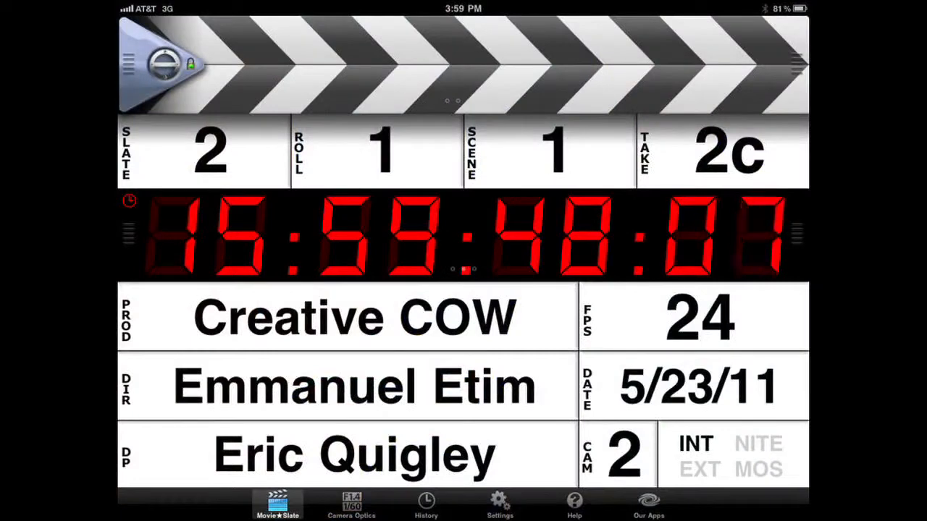
View Camera Optics, then show Settings with Shot Log History options.
left_click(350, 504)
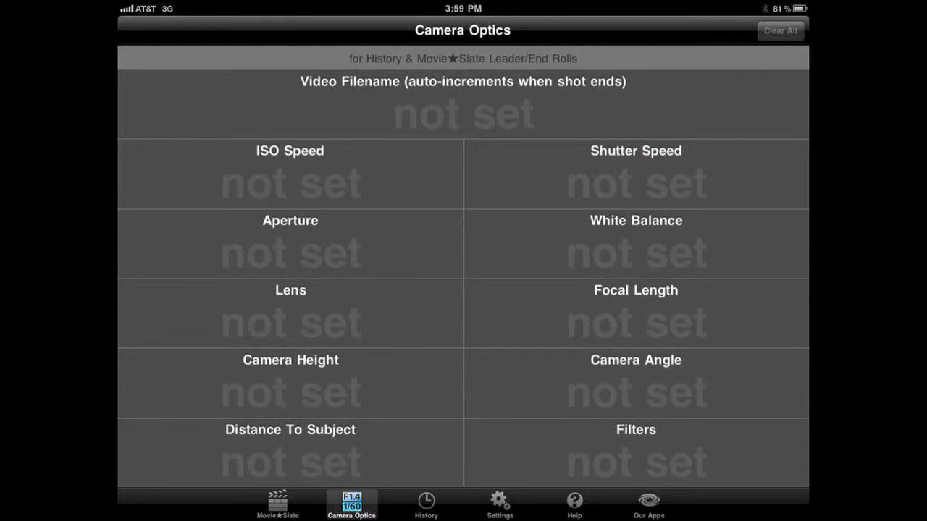
left_click(500, 504)
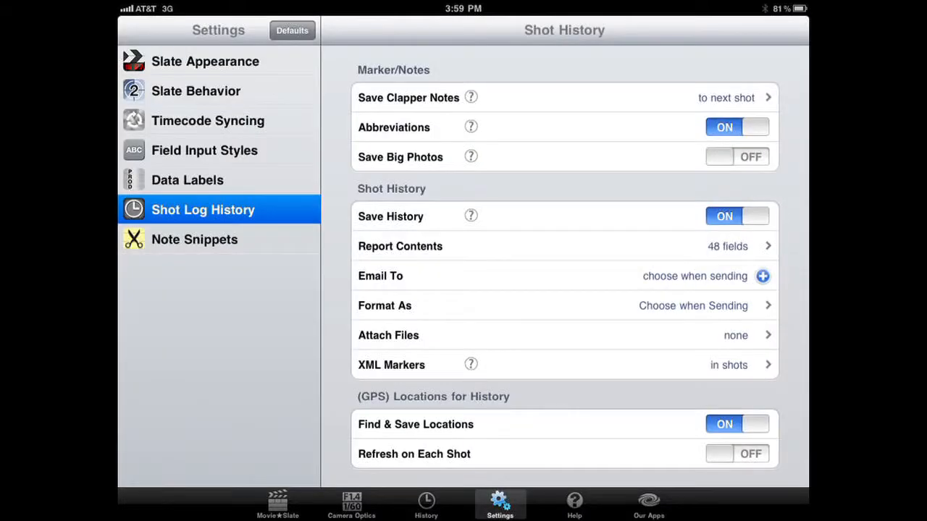